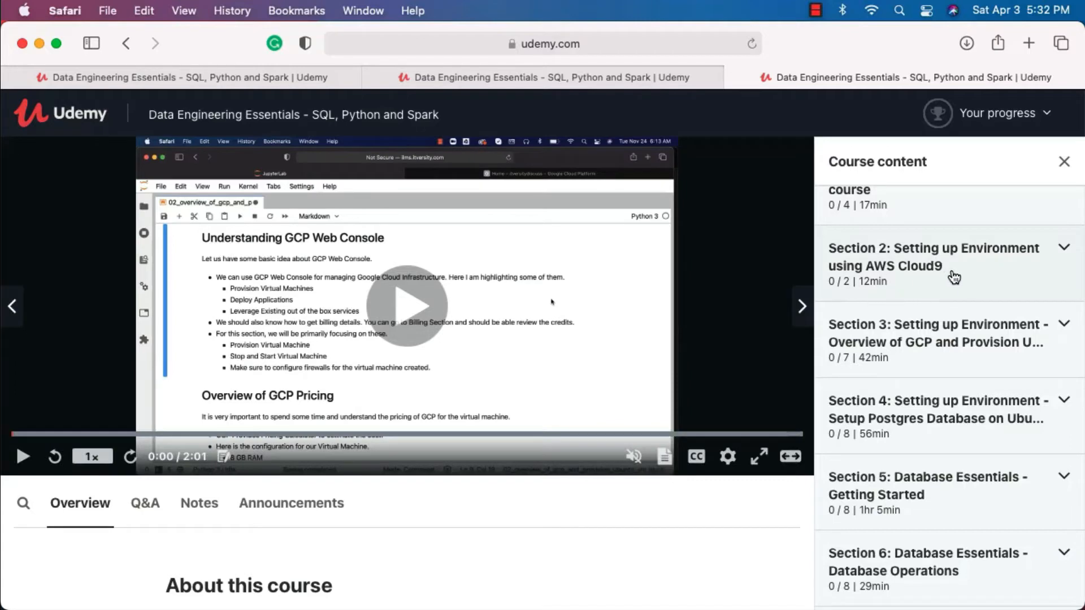
mouse_move(933, 361)
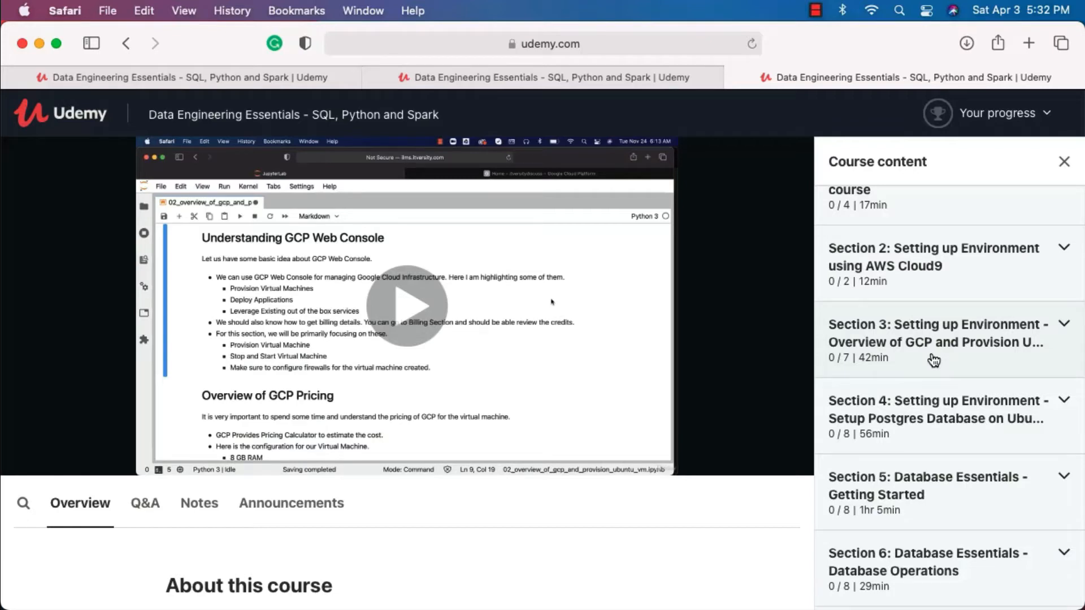
mouse_move(963, 359)
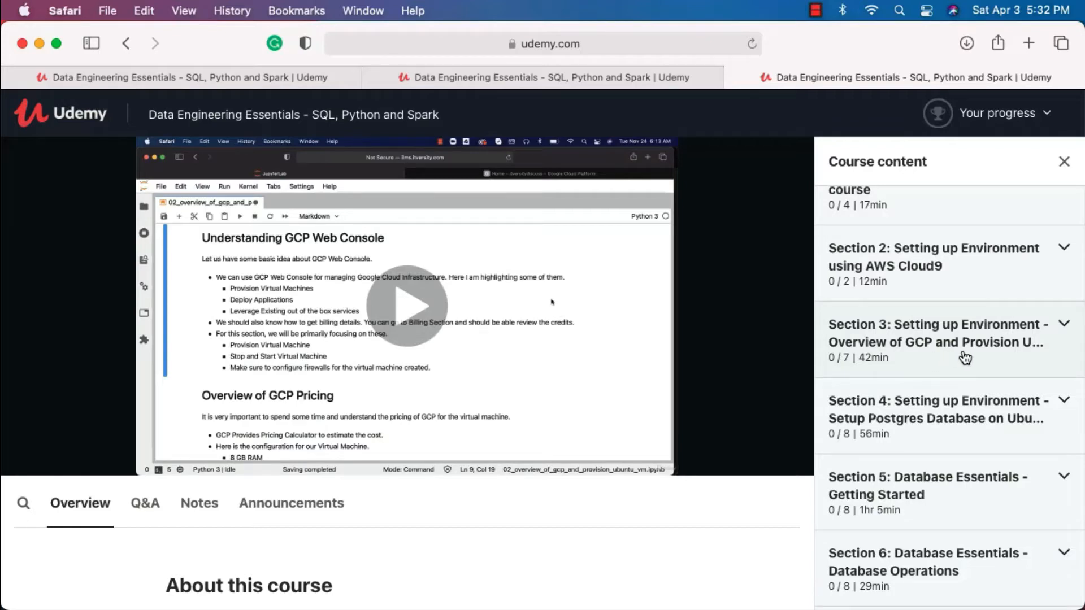
Expand Section 3 to list its lectures, from Signing up for GCP to Provision Ubuntu VM.
left_click(962, 342)
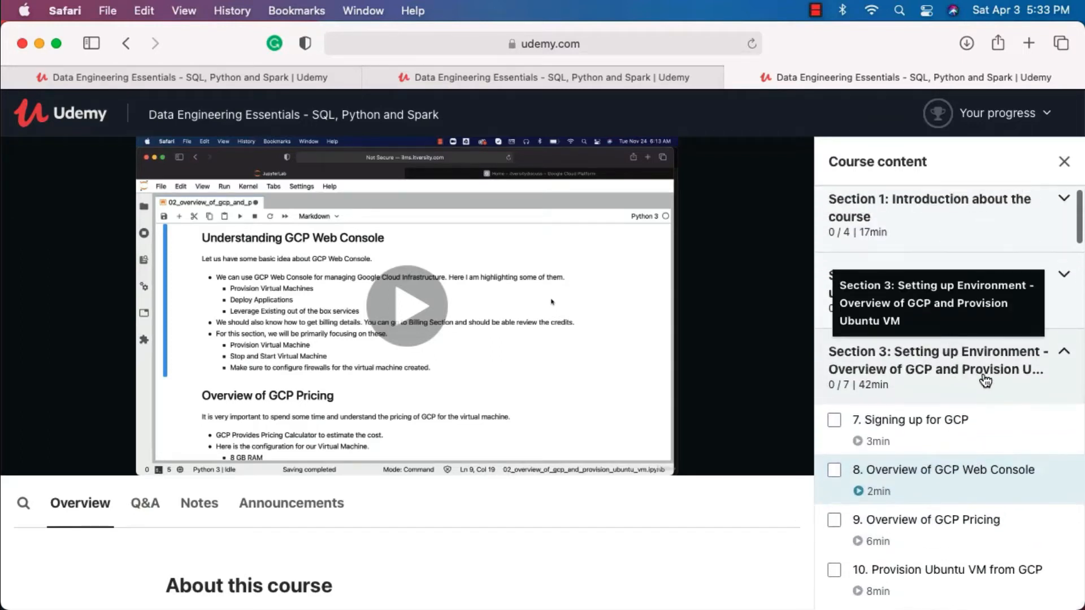
scroll("down", 3)
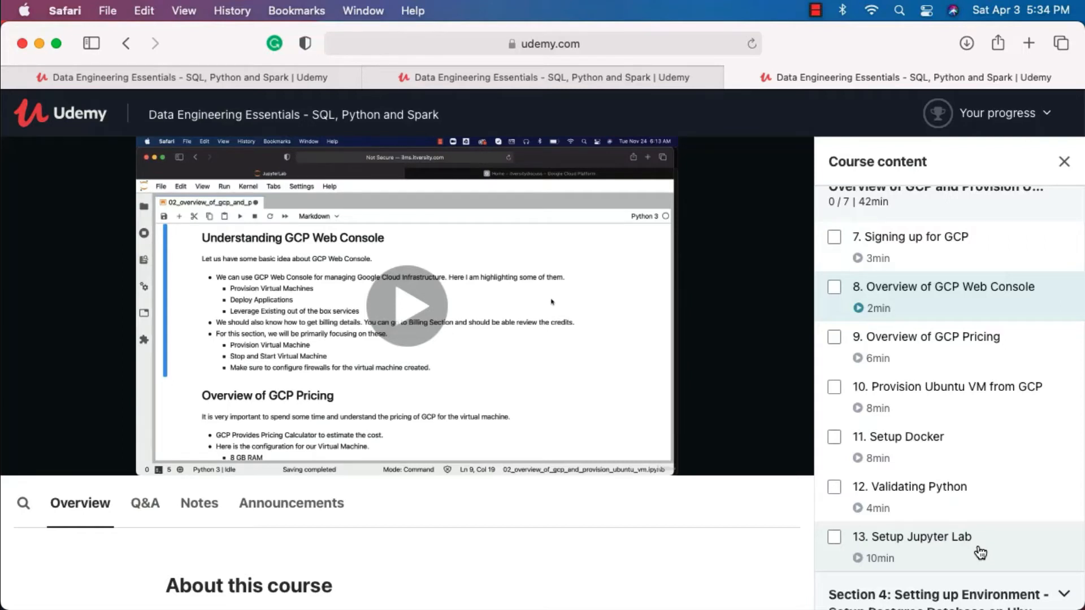
mouse_move(966, 425)
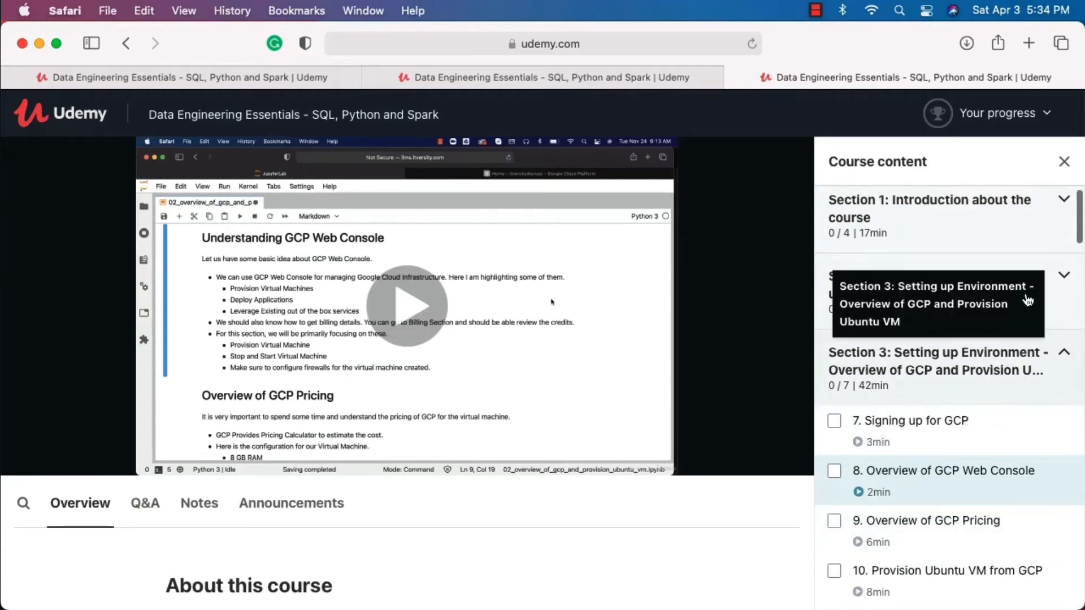
mouse_move(937, 384)
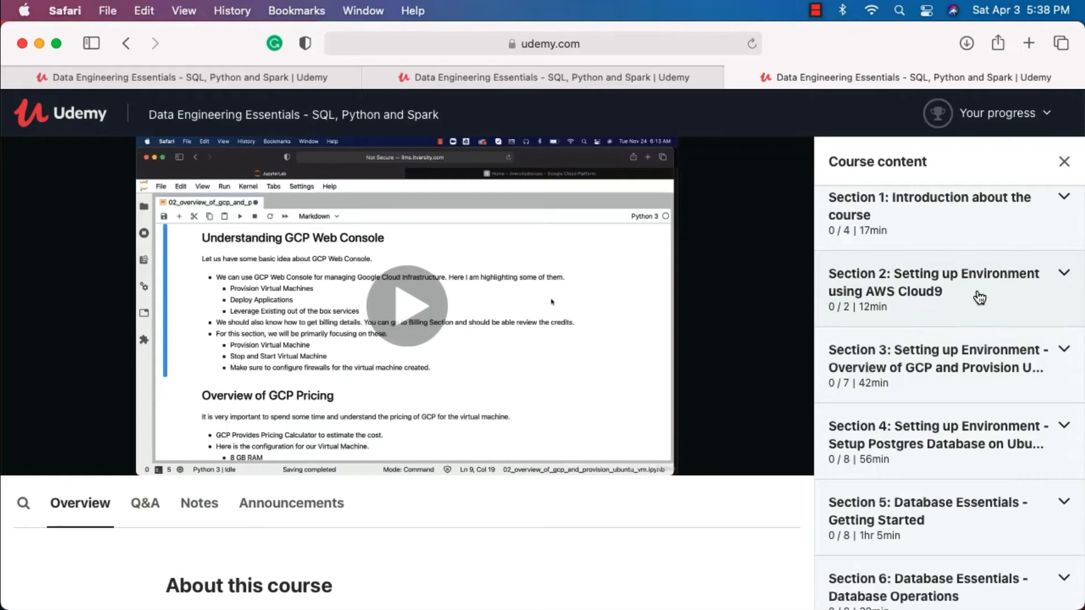
mouse_move(891, 435)
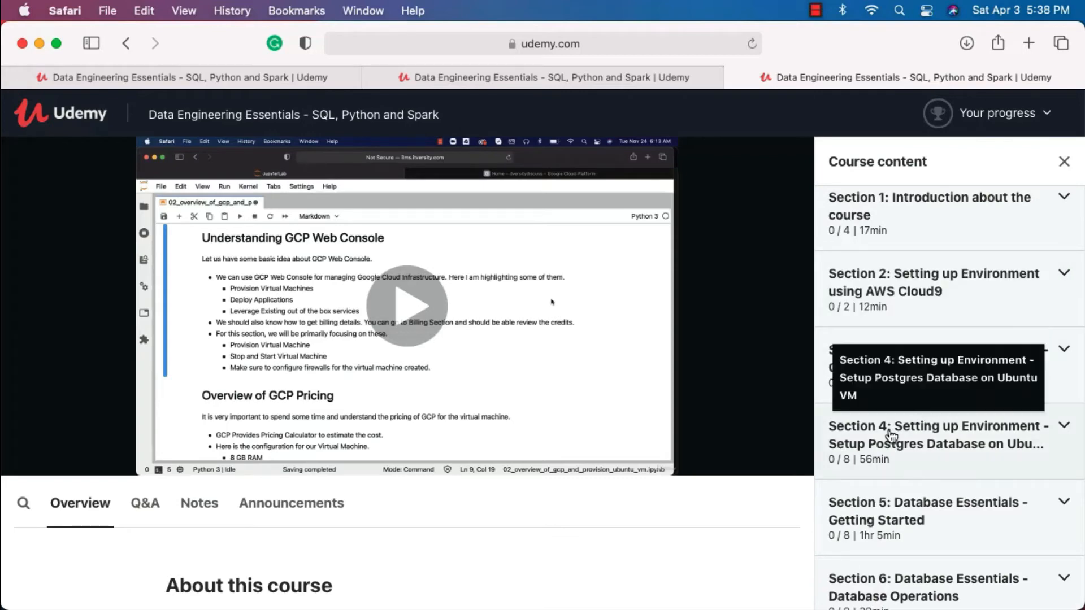